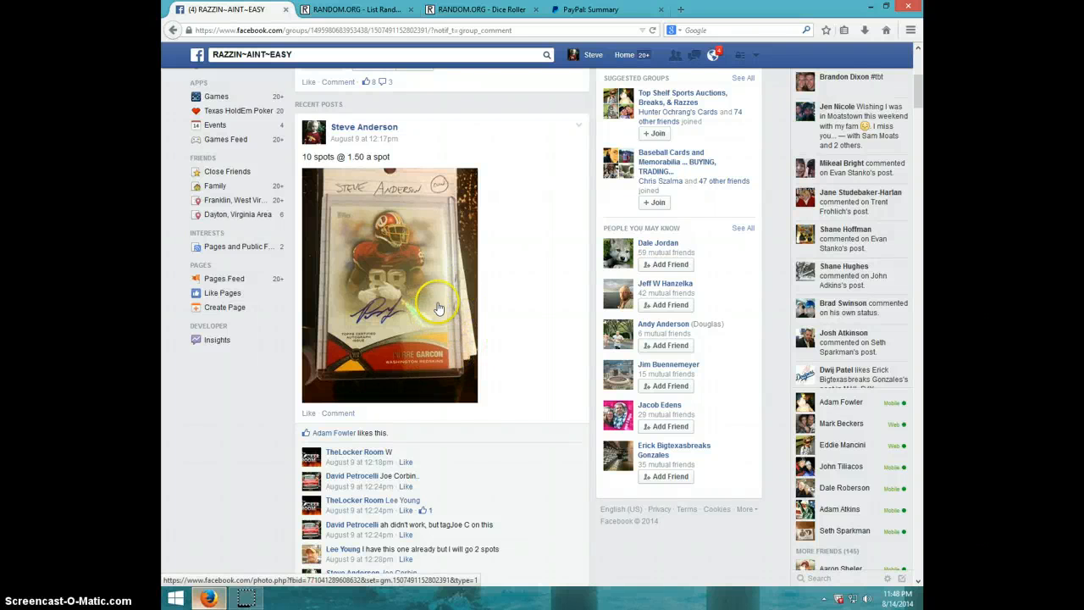
{"action": "mouse_move", "coordinate": [412, 286]}
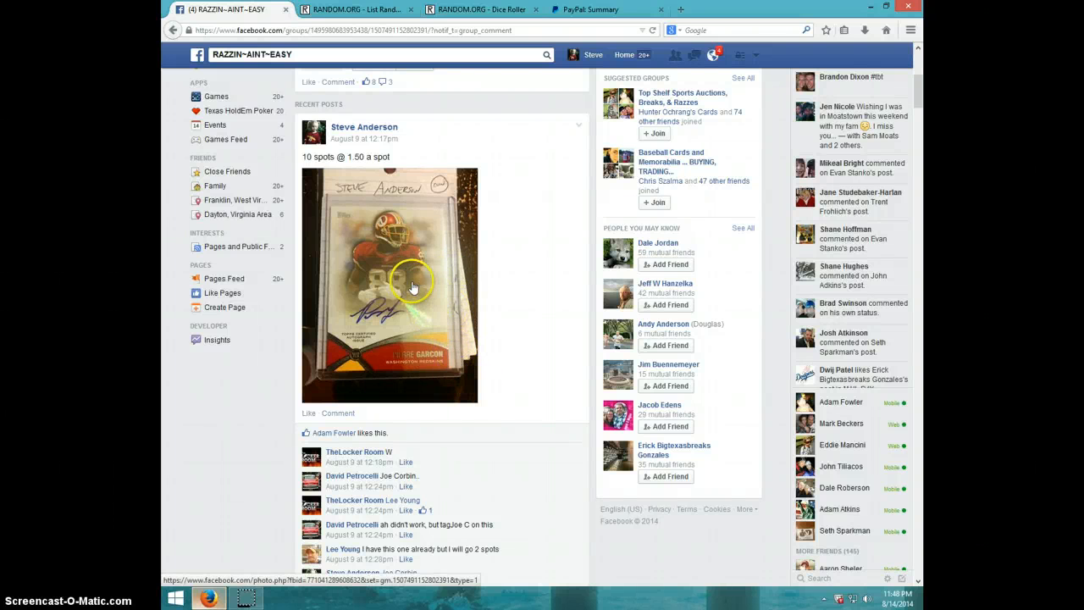
Step: Post a 'LIVE' comment under the group's card break post
{"action": "scroll", "scroll_direction": "down", "scroll_amount": 3}
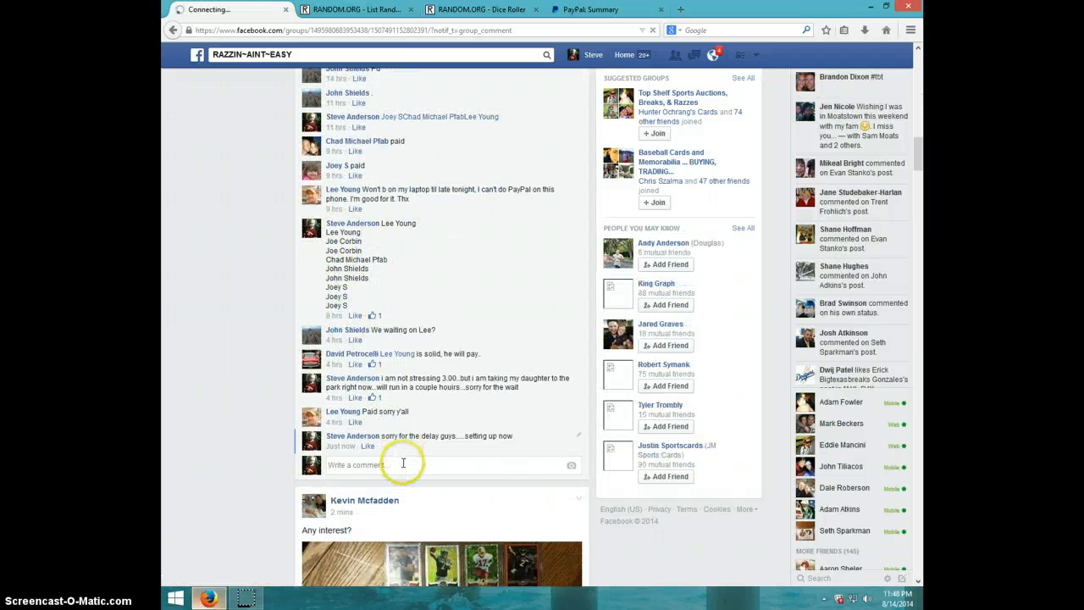
{"action": "type", "text": "L"}
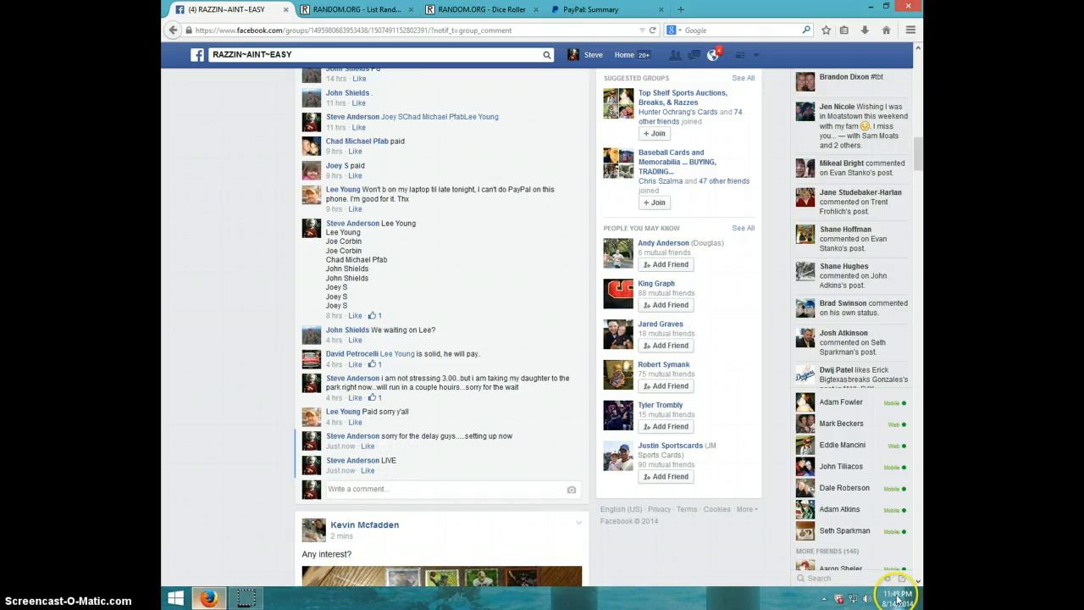
Step: Roll two virtual dice (1 and 3) with the ten buyer names ready in List Randomizer
{"action": "left_click", "coordinate": [908, 593]}
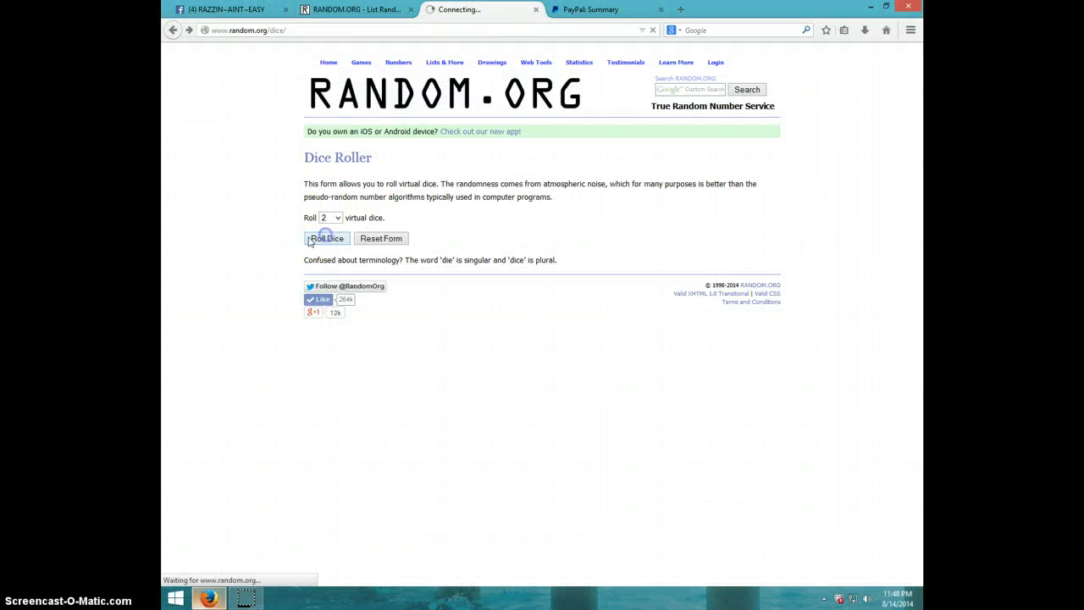
{"action": "left_click", "coordinate": [327, 237]}
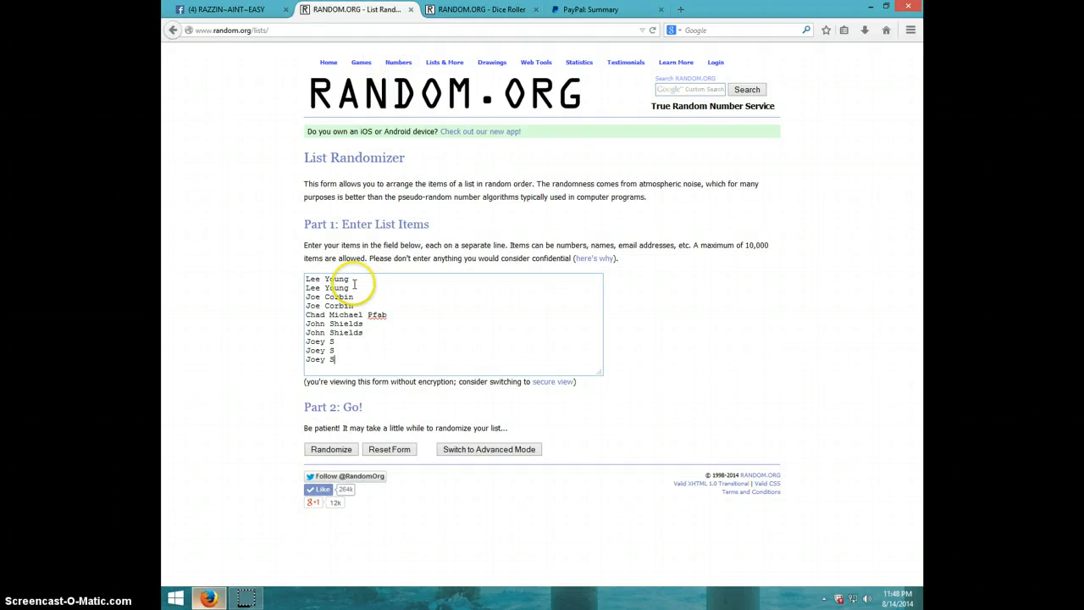
{"action": "mouse_move", "coordinate": [392, 316]}
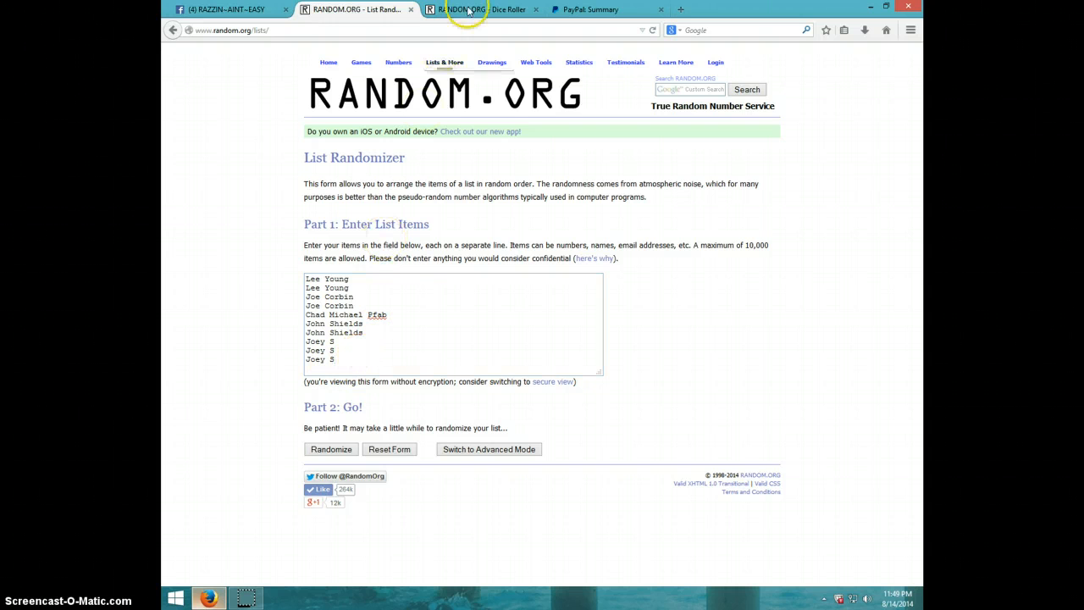
{"action": "left_click", "coordinate": [491, 10]}
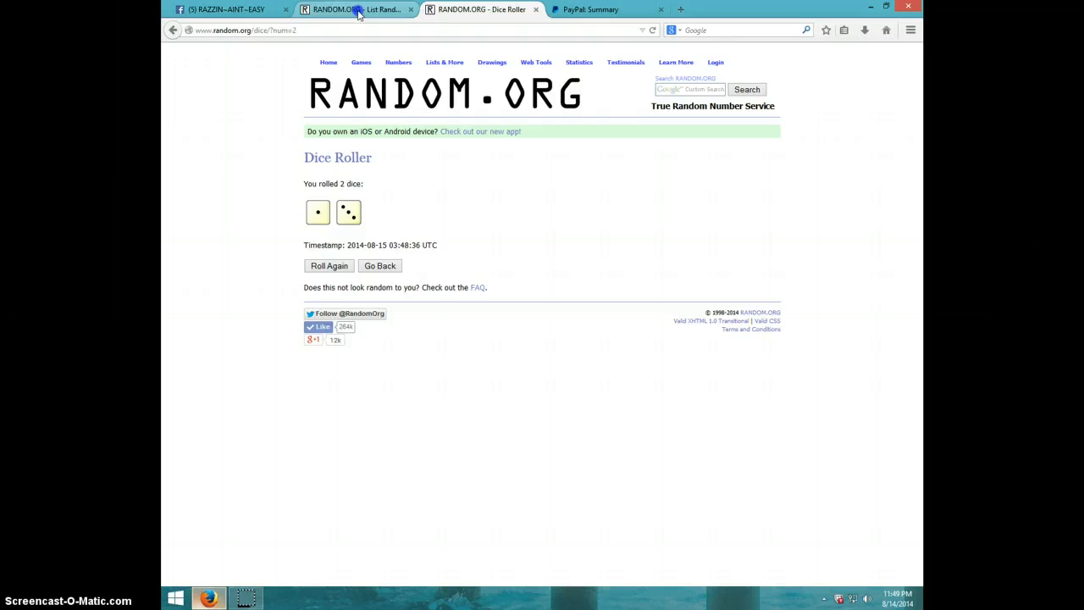
{"action": "left_click", "coordinate": [347, 10]}
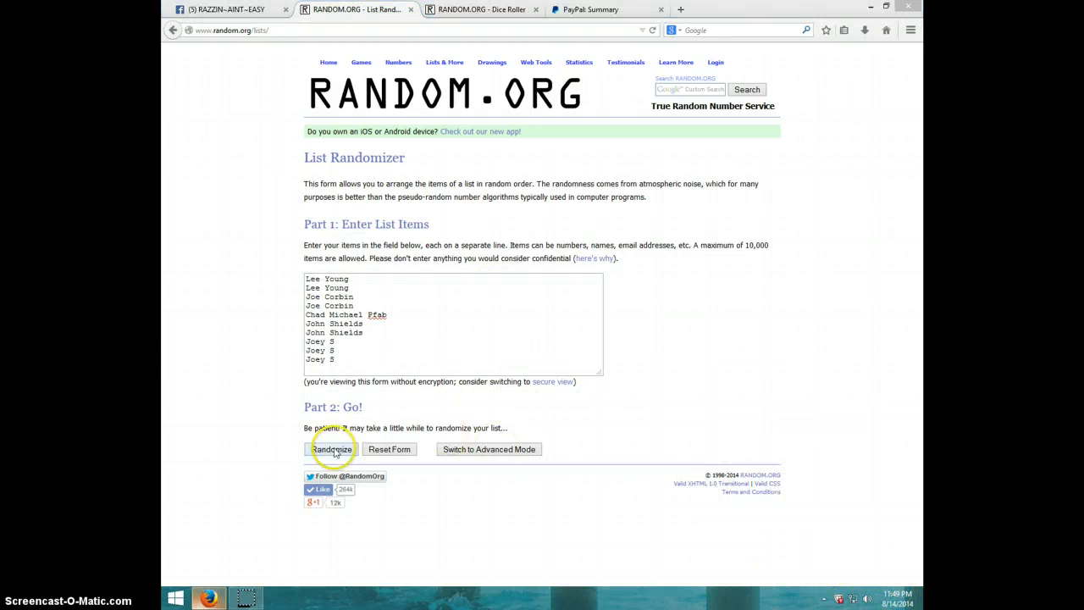
{"action": "left_click", "coordinate": [331, 449]}
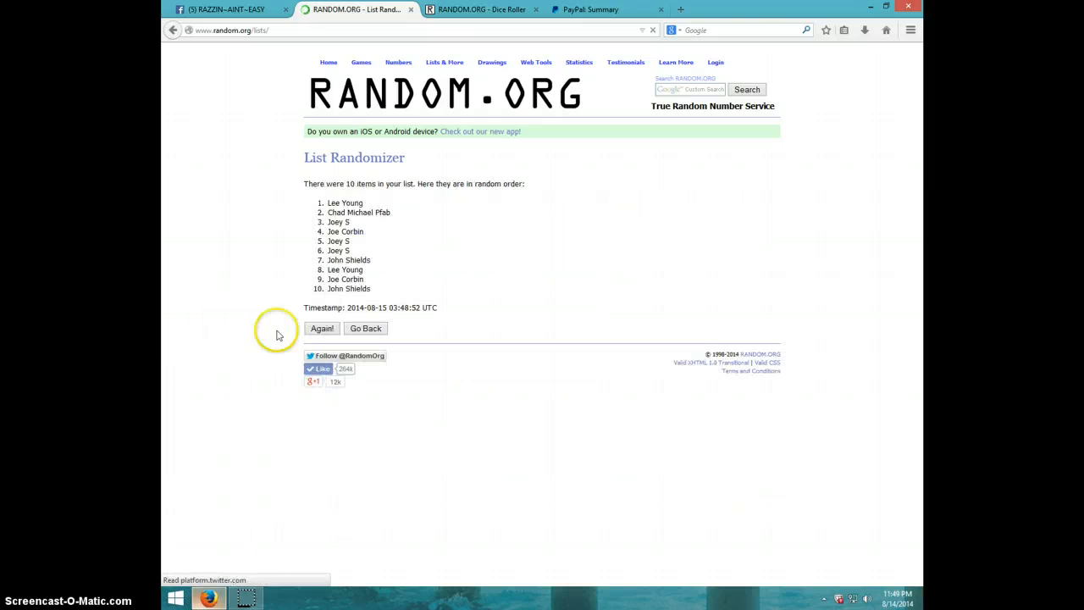
{"action": "left_click", "coordinate": [322, 328]}
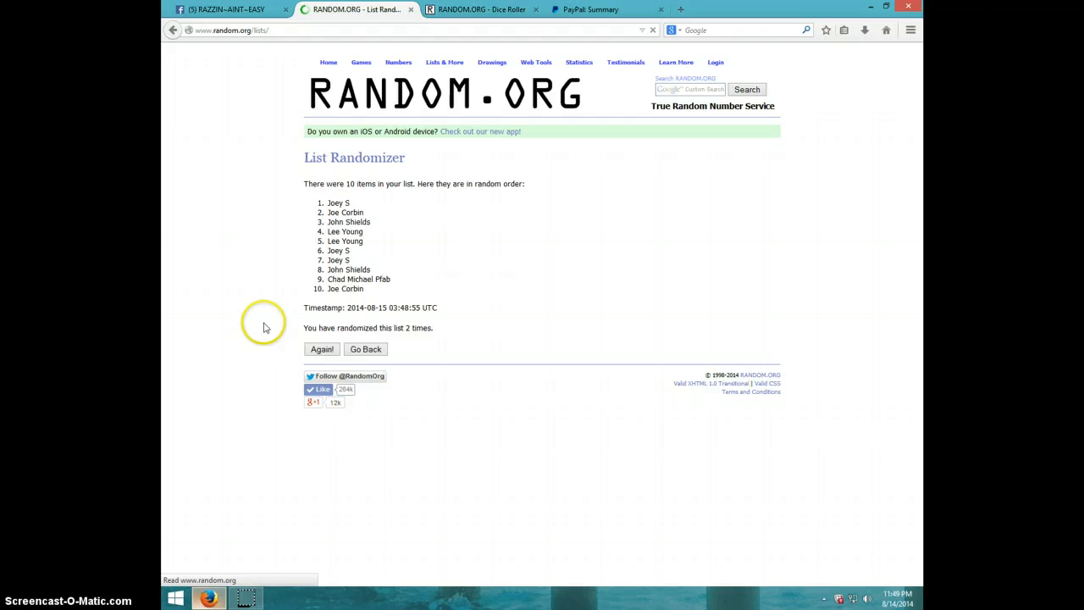
{"action": "left_click", "coordinate": [322, 348]}
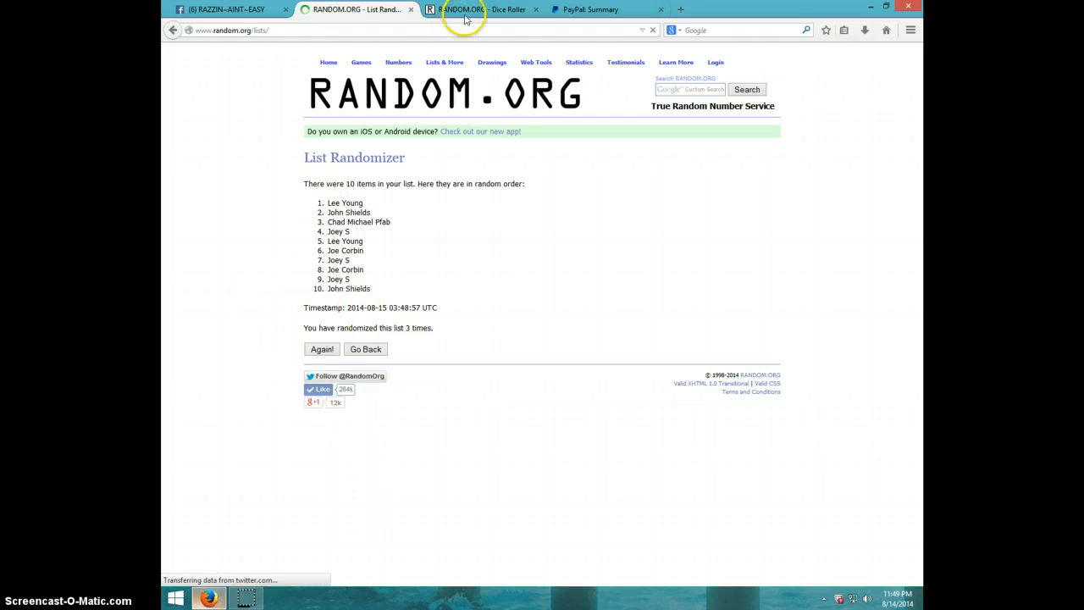
{"action": "left_click", "coordinate": [483, 10]}
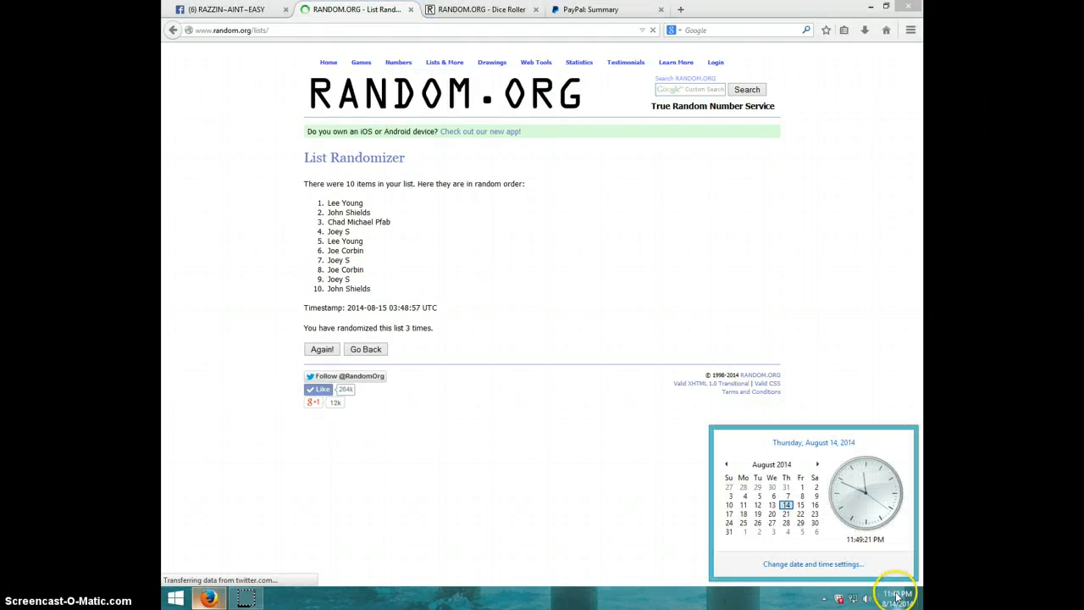
{"action": "mouse_move", "coordinate": [281, 363]}
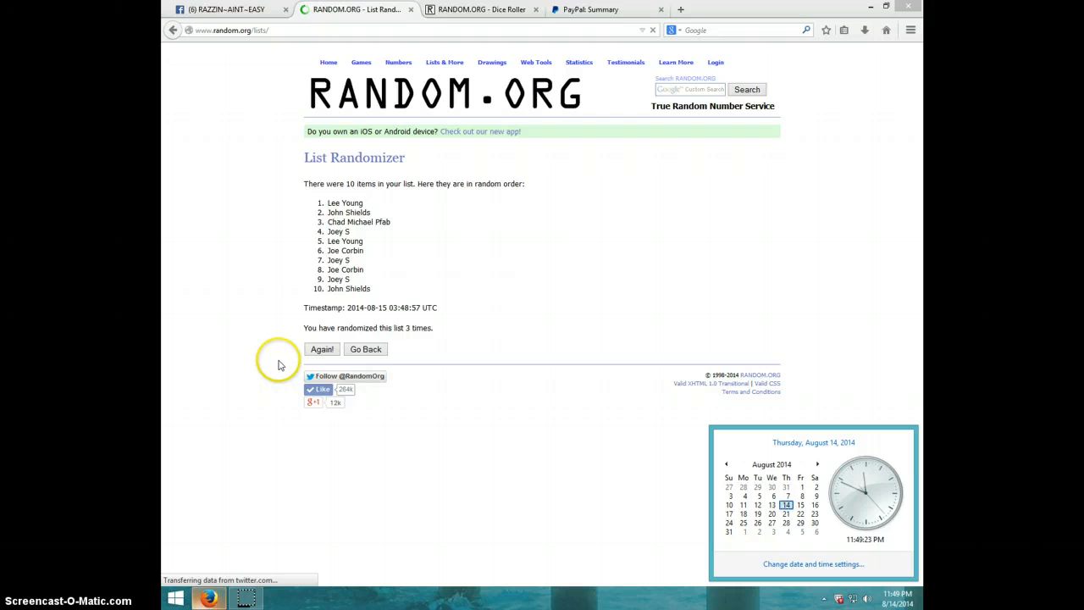
{"action": "left_click", "coordinate": [322, 349]}
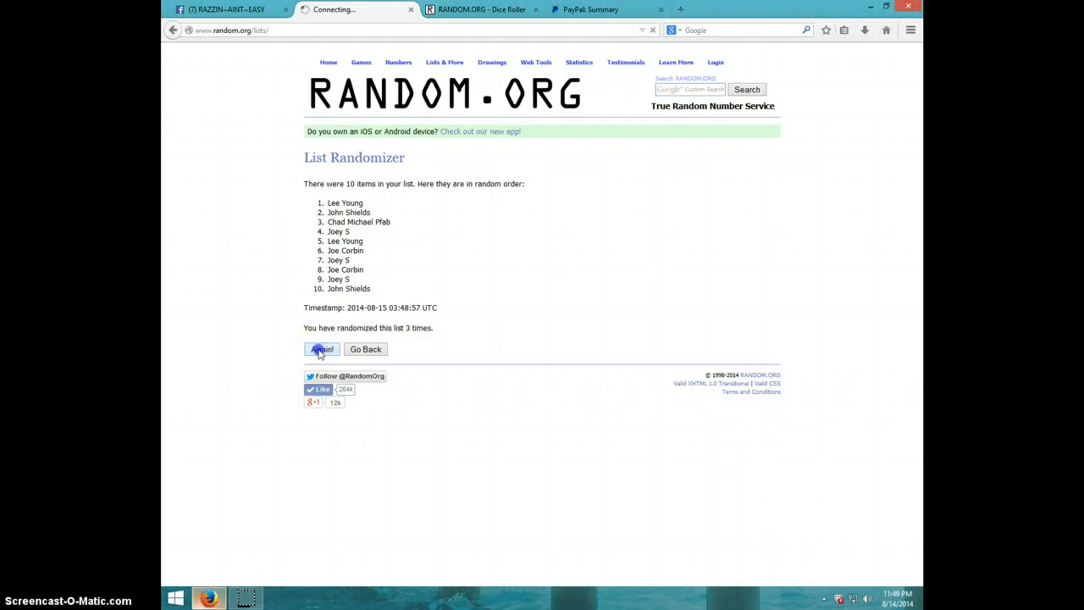
Step: Finish the fourth shuffle putting Joe Corbin first and compare it against the dice roll
{"action": "left_click", "coordinate": [322, 348]}
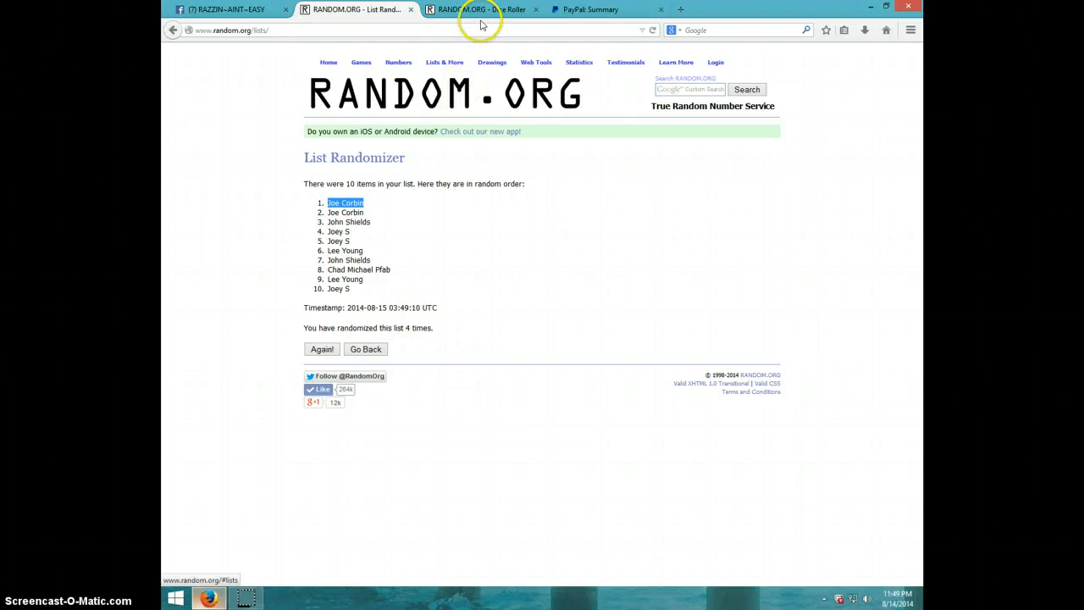
{"action": "left_click", "coordinate": [480, 11]}
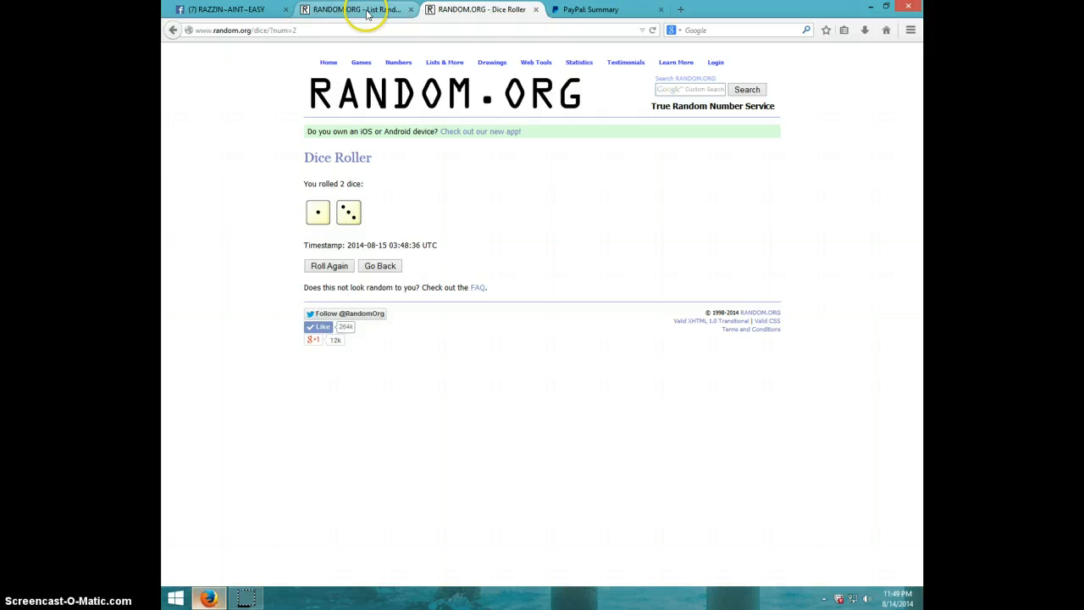
{"action": "left_click", "coordinate": [355, 10]}
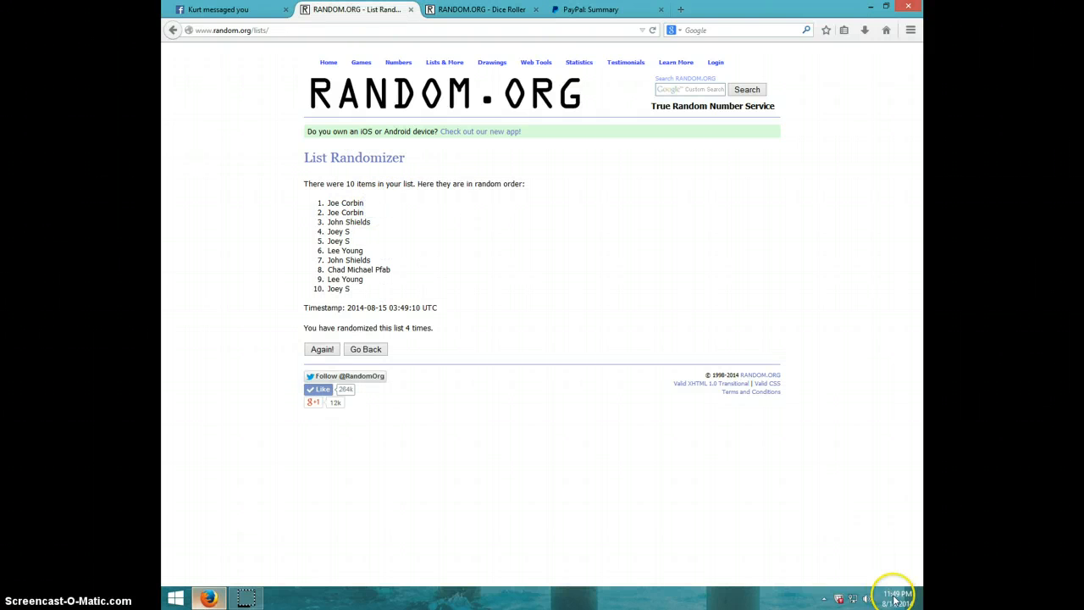
{"action": "left_click", "coordinate": [898, 599]}
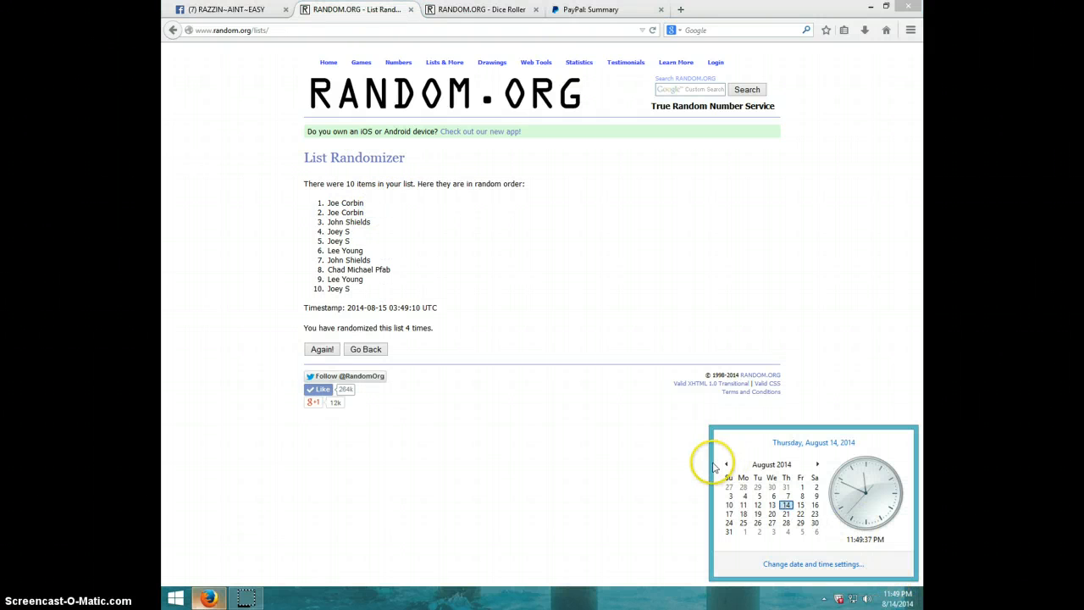
Step: Return to the Facebook group's card-break thread and minimize the incoming chat
{"action": "left_click", "coordinate": [228, 10]}
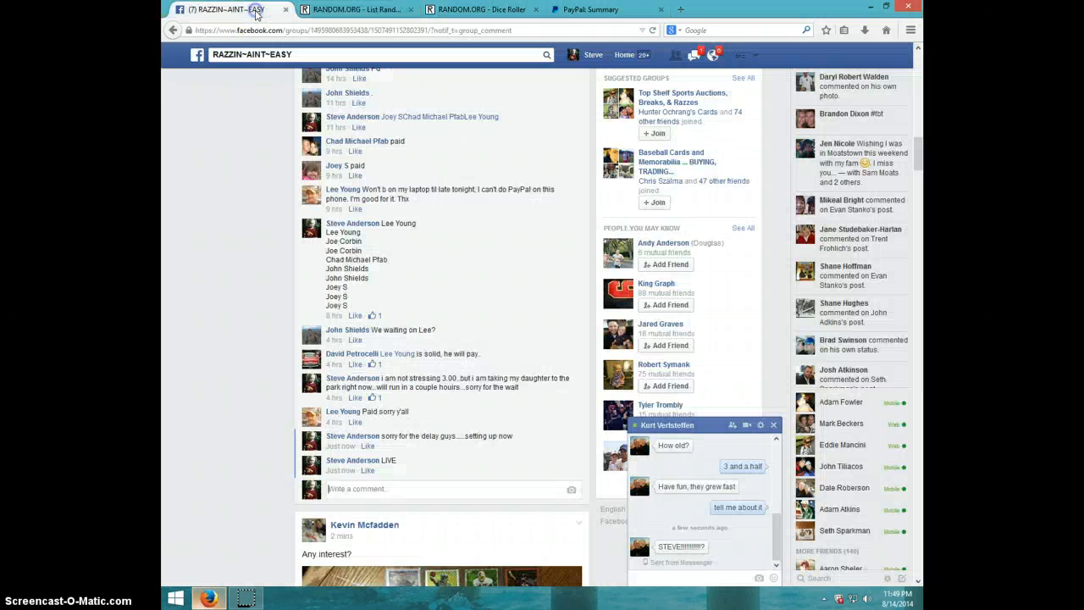
{"action": "left_click", "coordinate": [773, 423]}
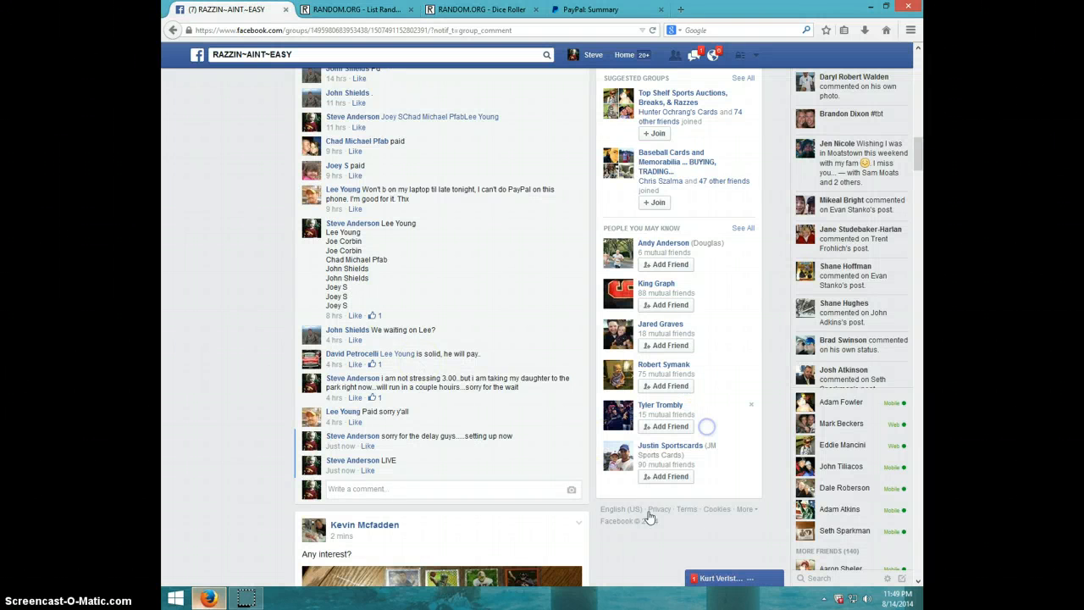